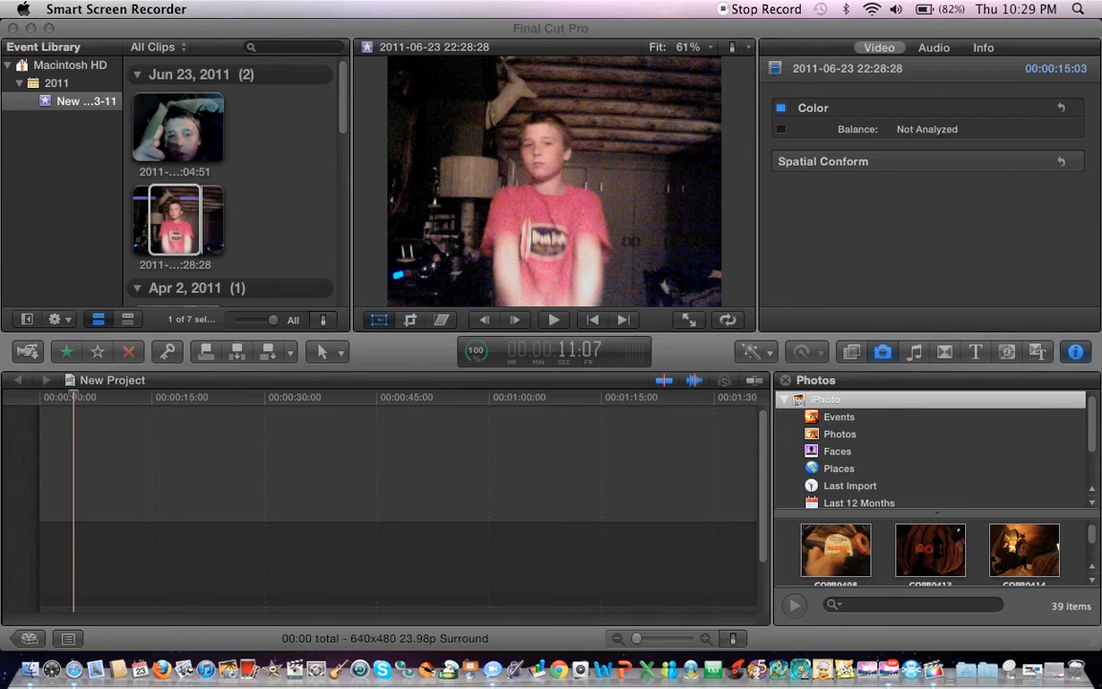
# - Append the June 23 clip of the boy in red to the New Project timeline
pyautogui.click(176, 220)
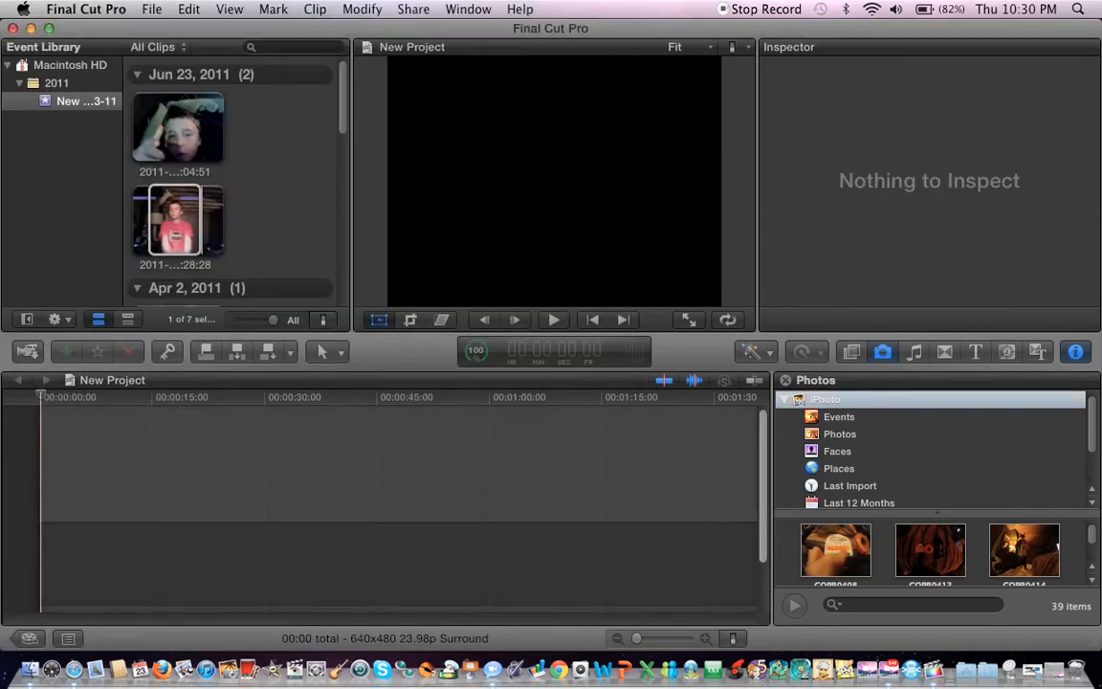
pyautogui.click(176, 220)
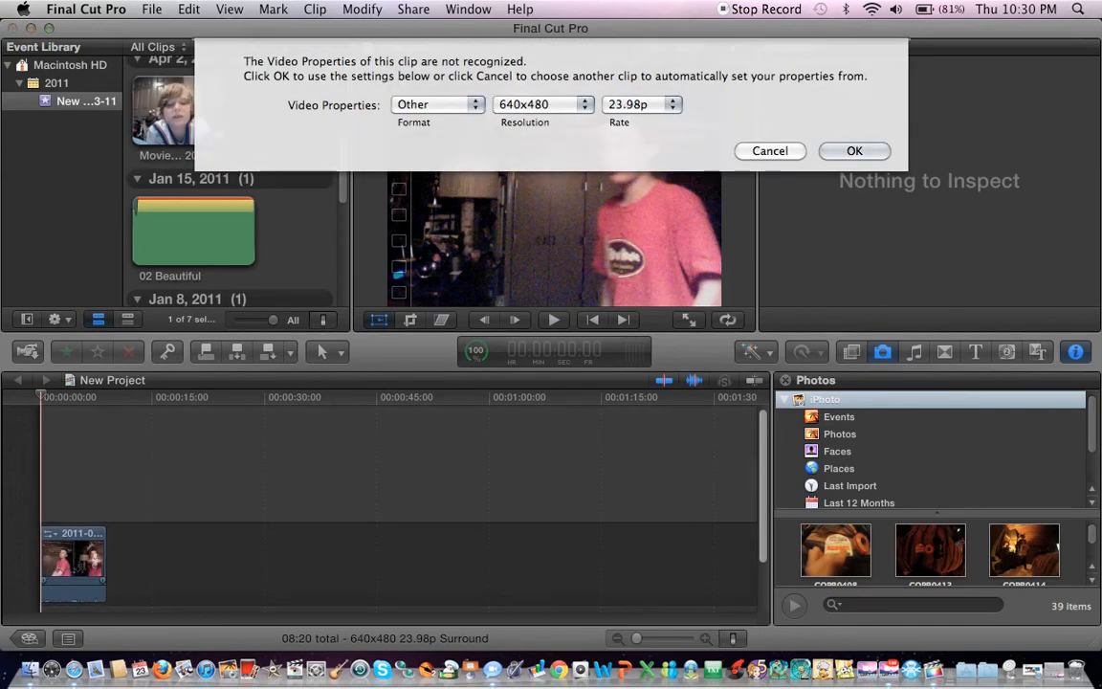
# - Accept the 640x480, 23.98p video properties and locate the KNIGHTMUZZLEFLASHES clip
pyautogui.click(854, 149)
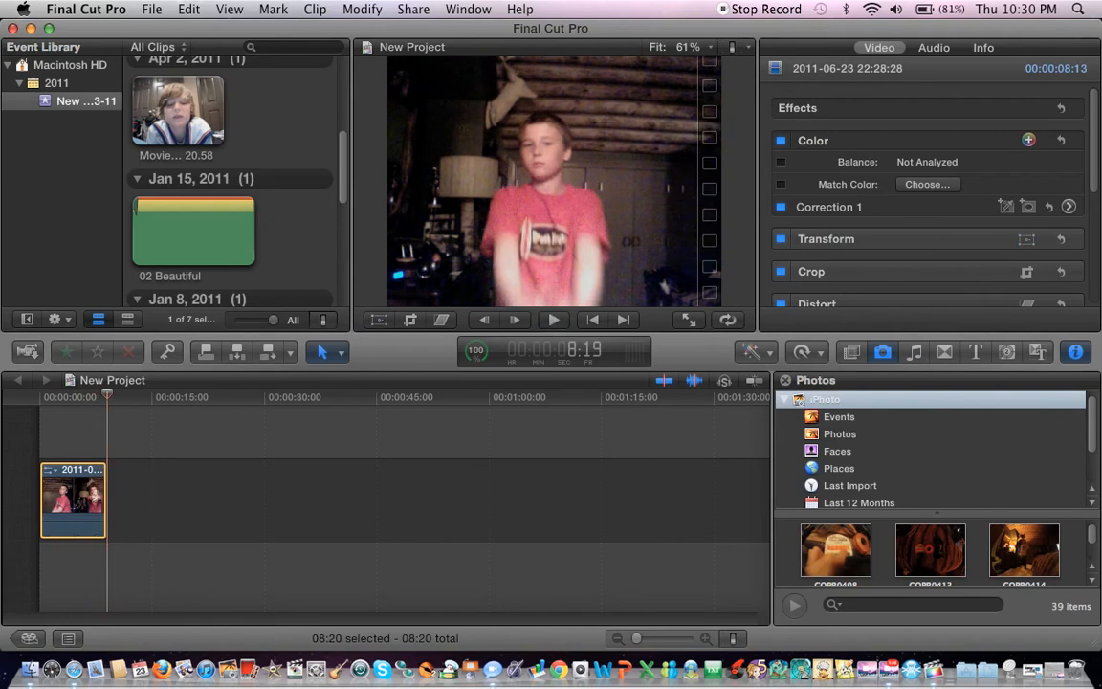
pyautogui.scroll(-3)
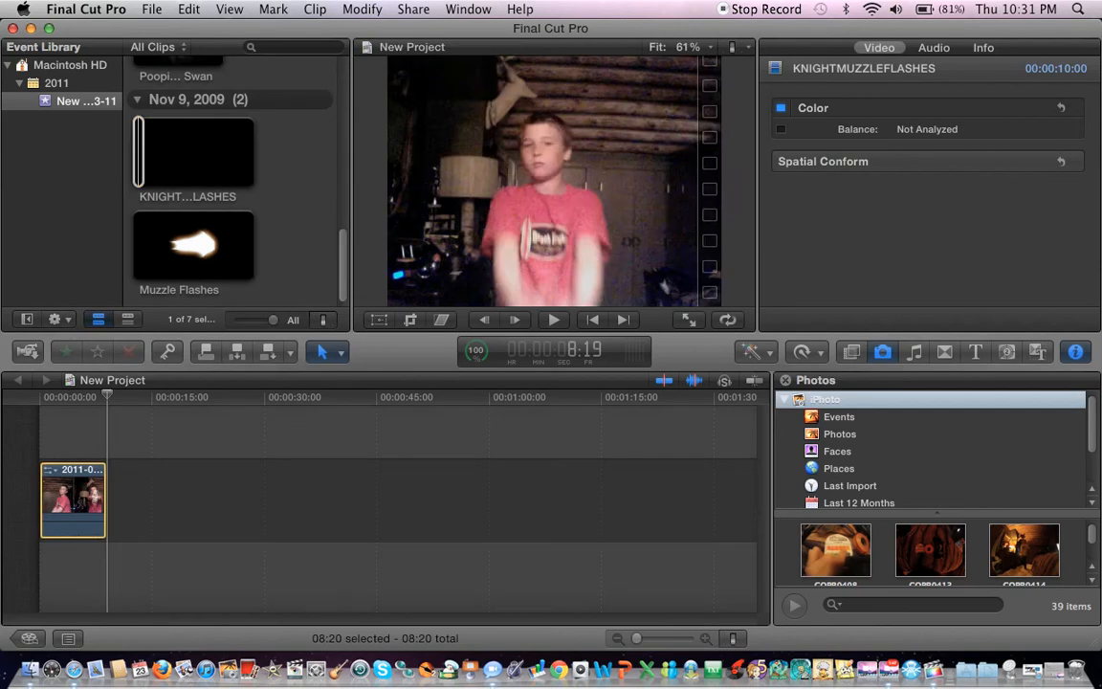
# - Connect the KNIGHTMUZZLEFLASHES clip above the recoil shot at the playhead
pyautogui.click(191, 153)
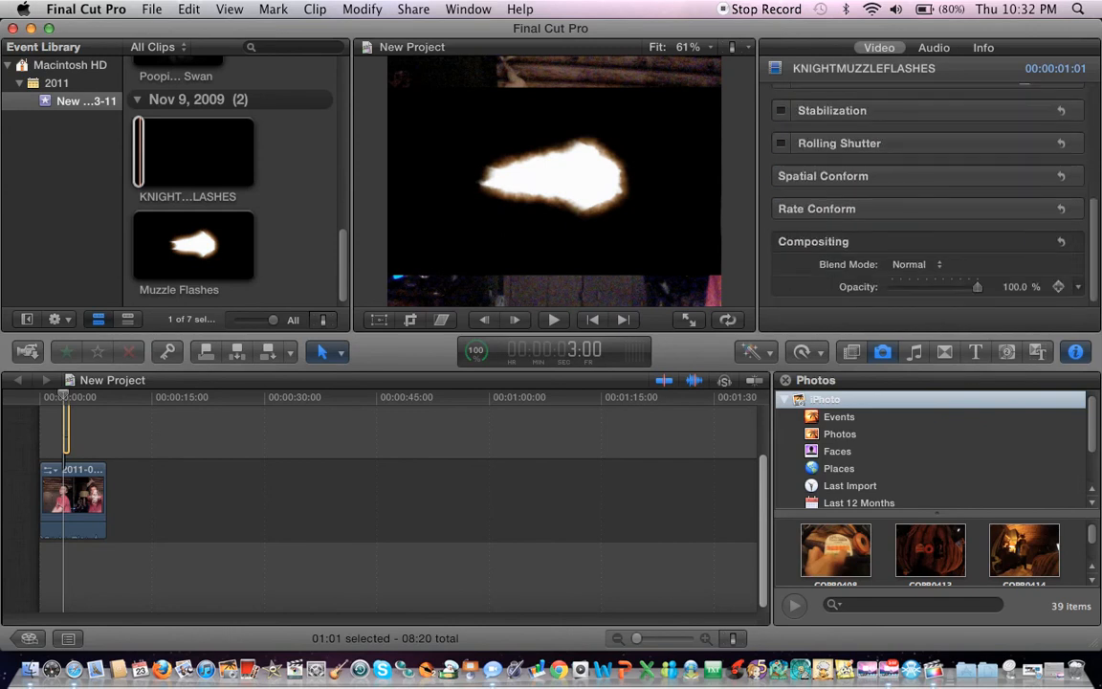
# - Set the flash's Blend Mode to Screen and leave Opacity at 100% after testing about 55%
pyautogui.click(911, 264)
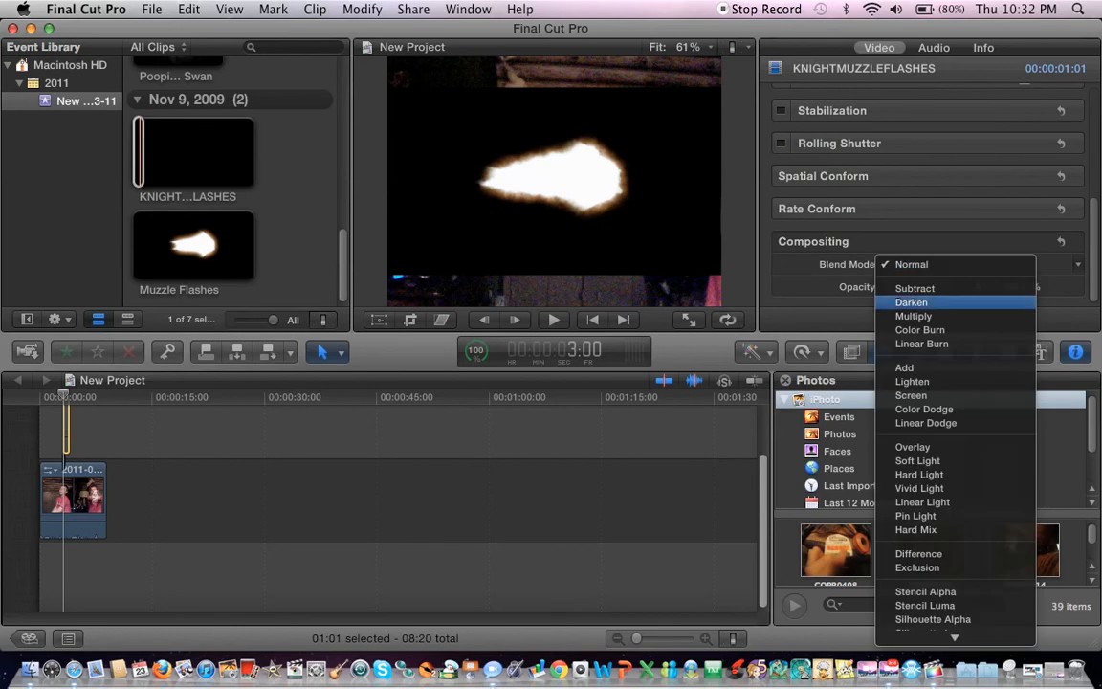
pyautogui.moveTo(912, 381)
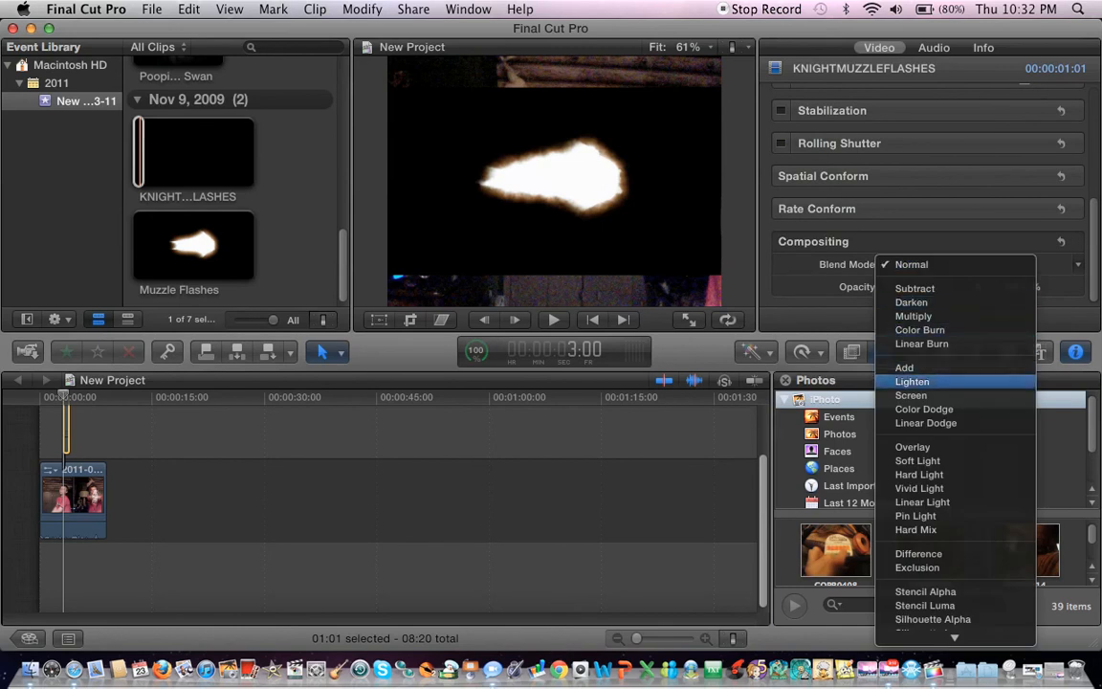
pyautogui.click(911, 394)
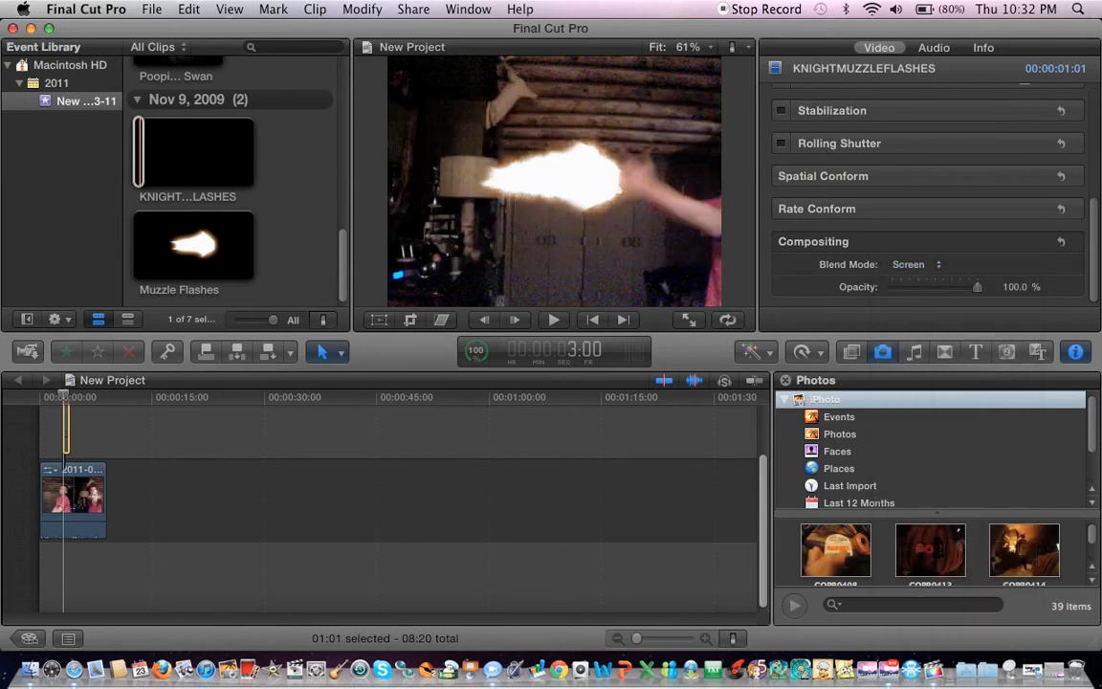
pyautogui.moveTo(976, 287); pyautogui.dragTo(940, 288)
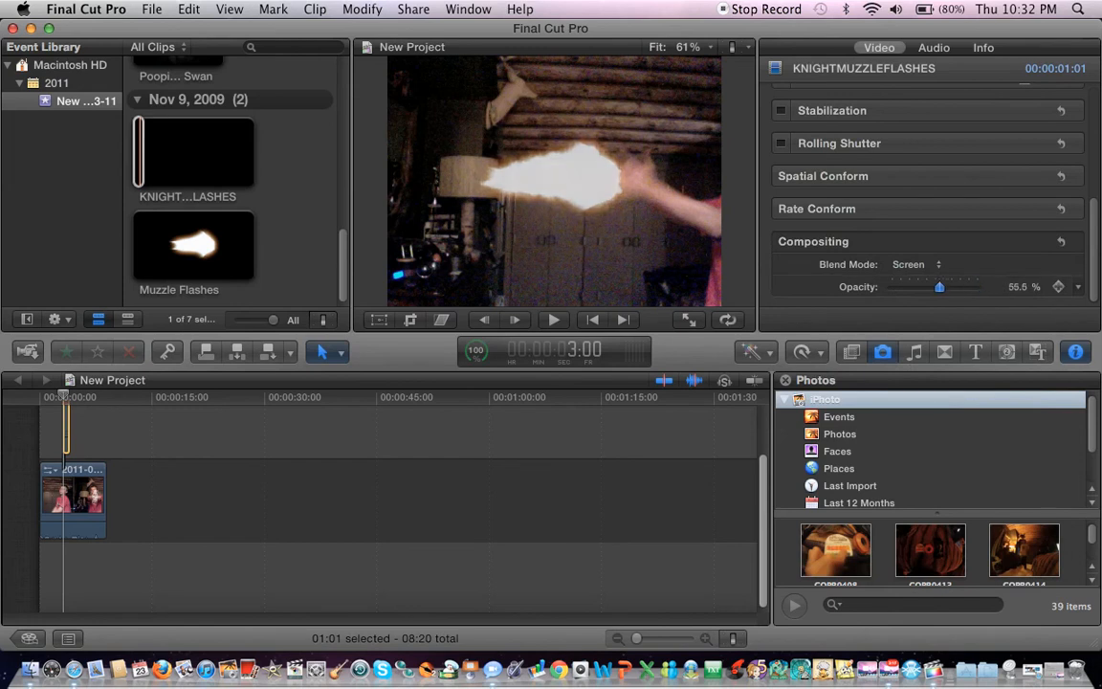
pyautogui.moveTo(940, 287); pyautogui.dragTo(978, 287)
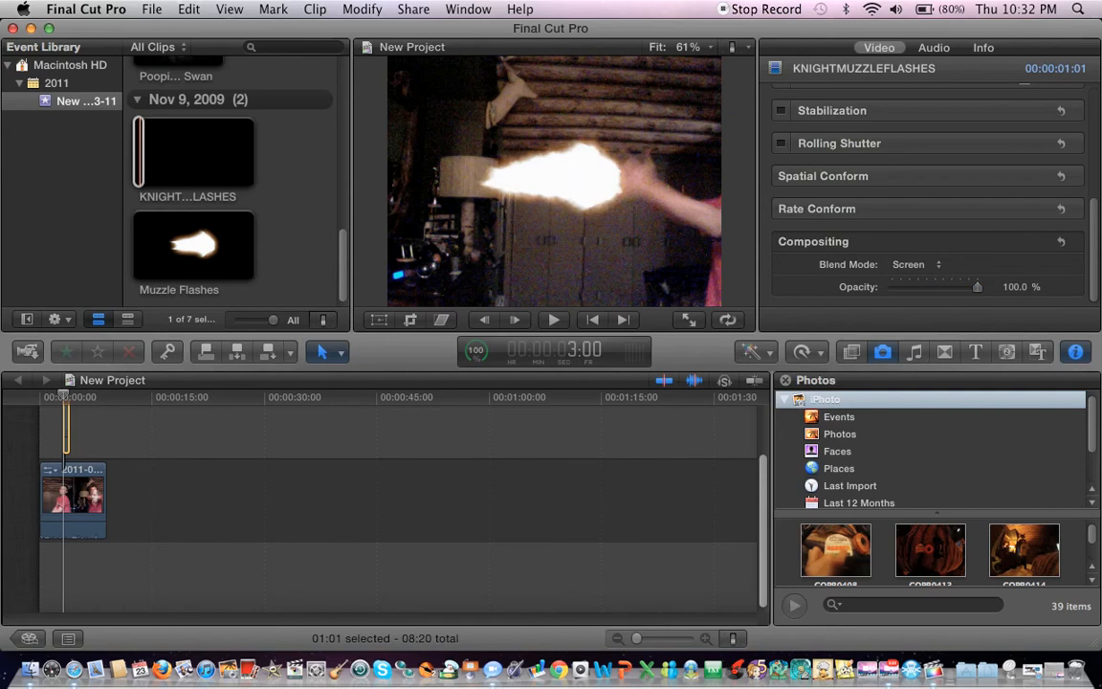
pyautogui.click(410, 320)
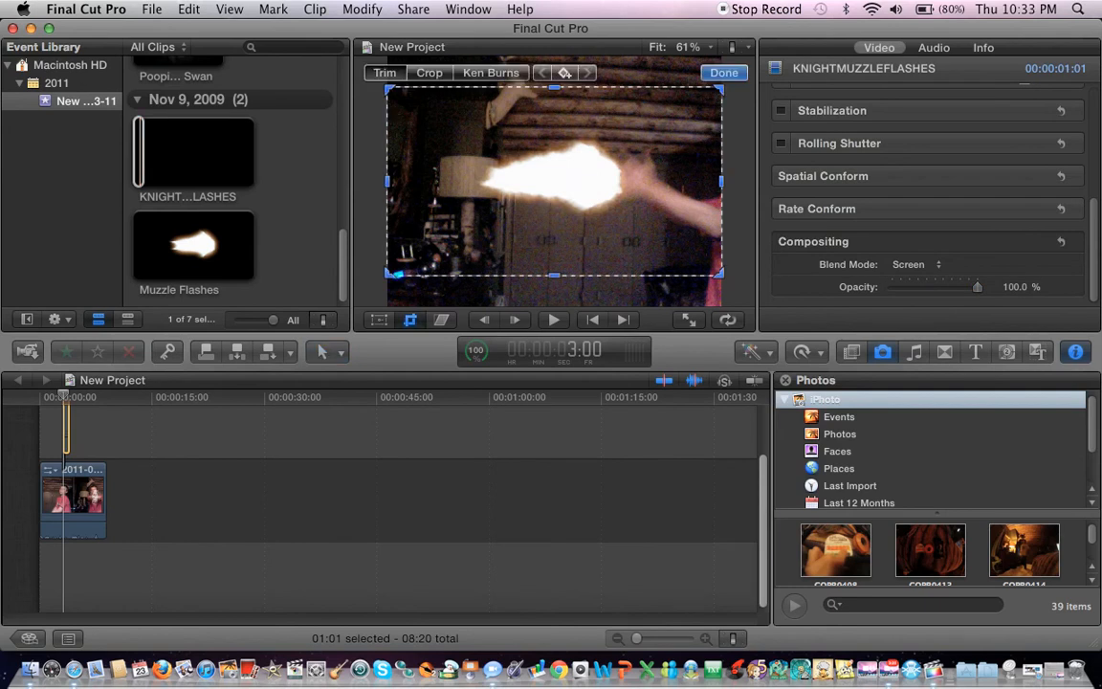
# - Drag the flash toward the upper left with Crop and Transform until it sits at the boy's hands
pyautogui.click(429, 73)
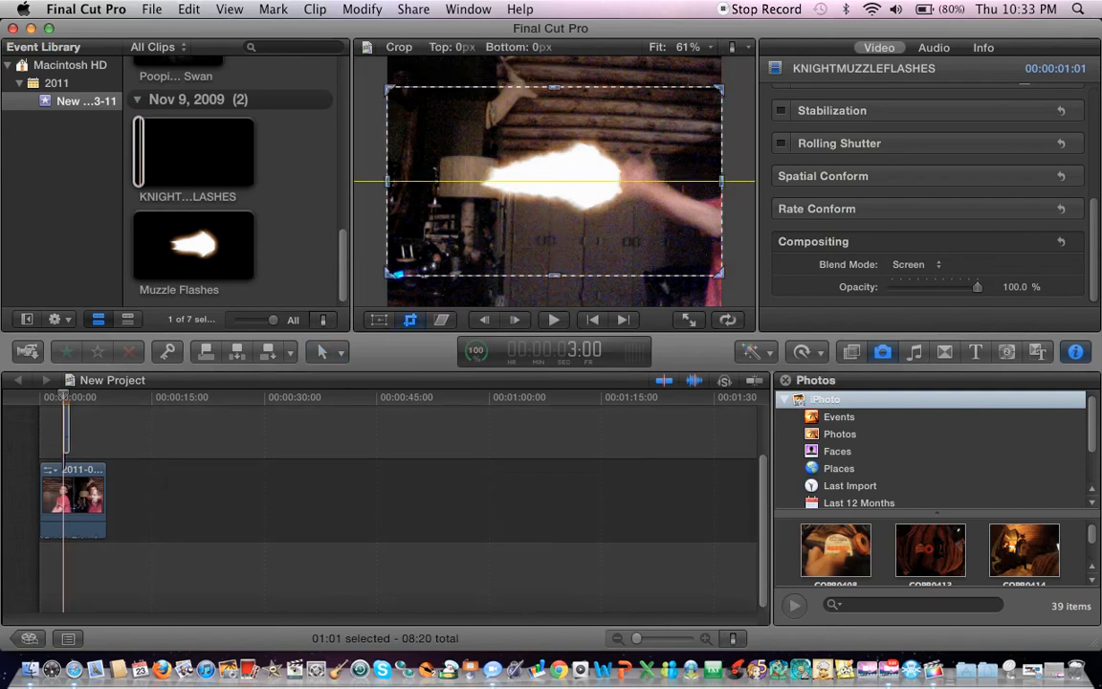
pyautogui.click(409, 319)
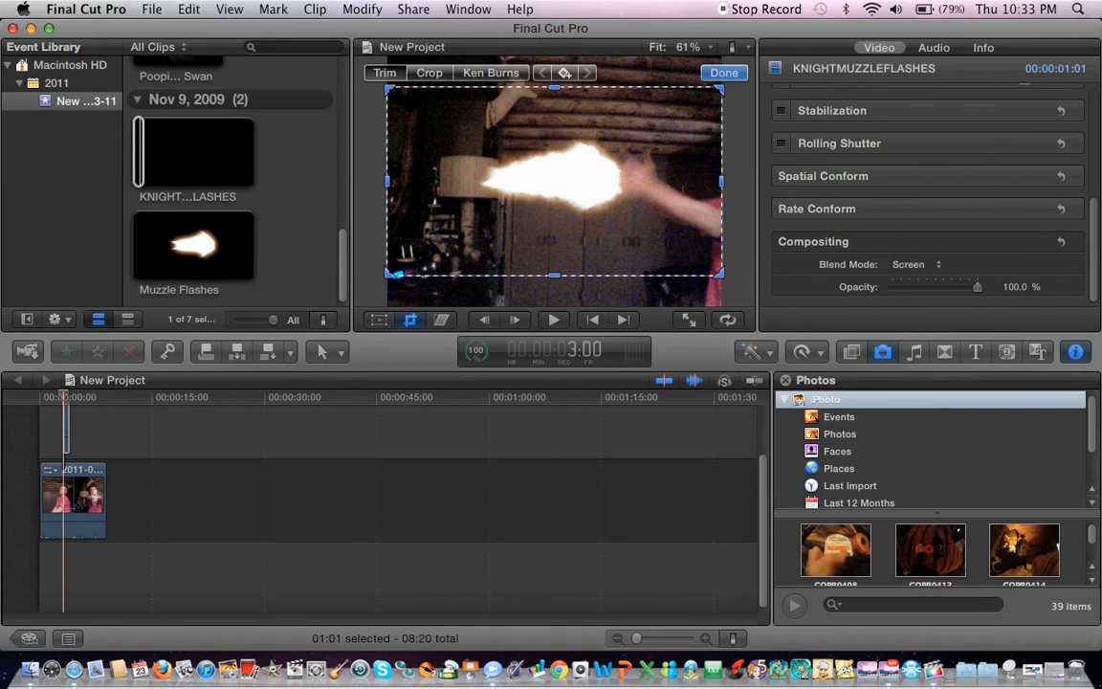
pyautogui.click(442, 72)
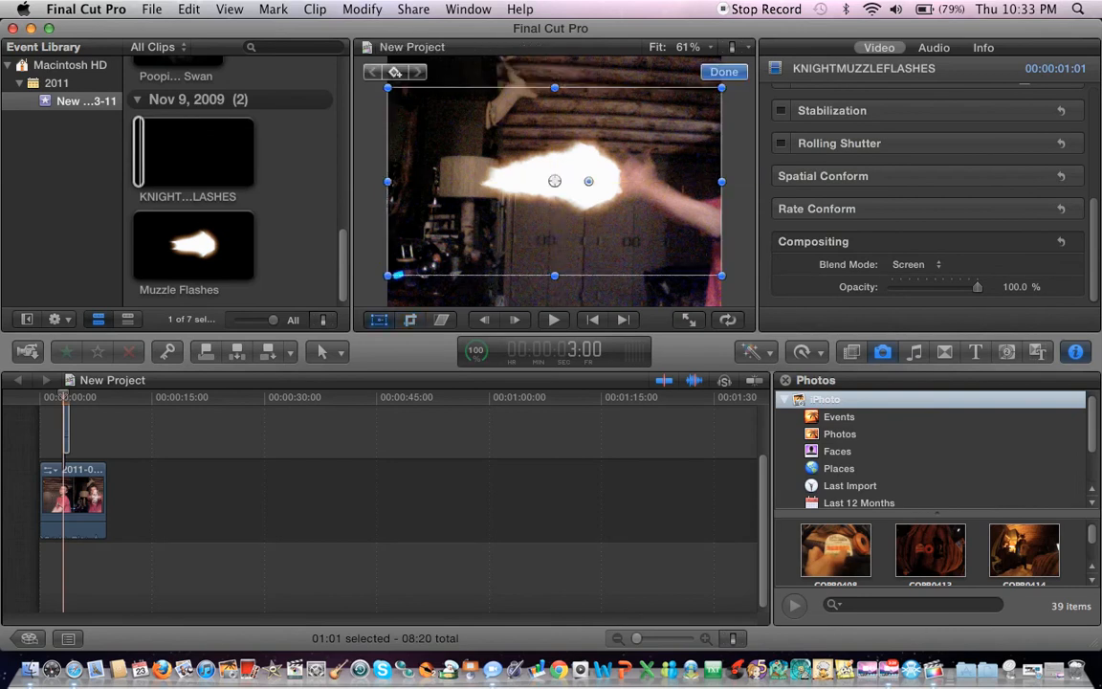
pyautogui.moveTo(555, 180); pyautogui.dragTo(515, 146)
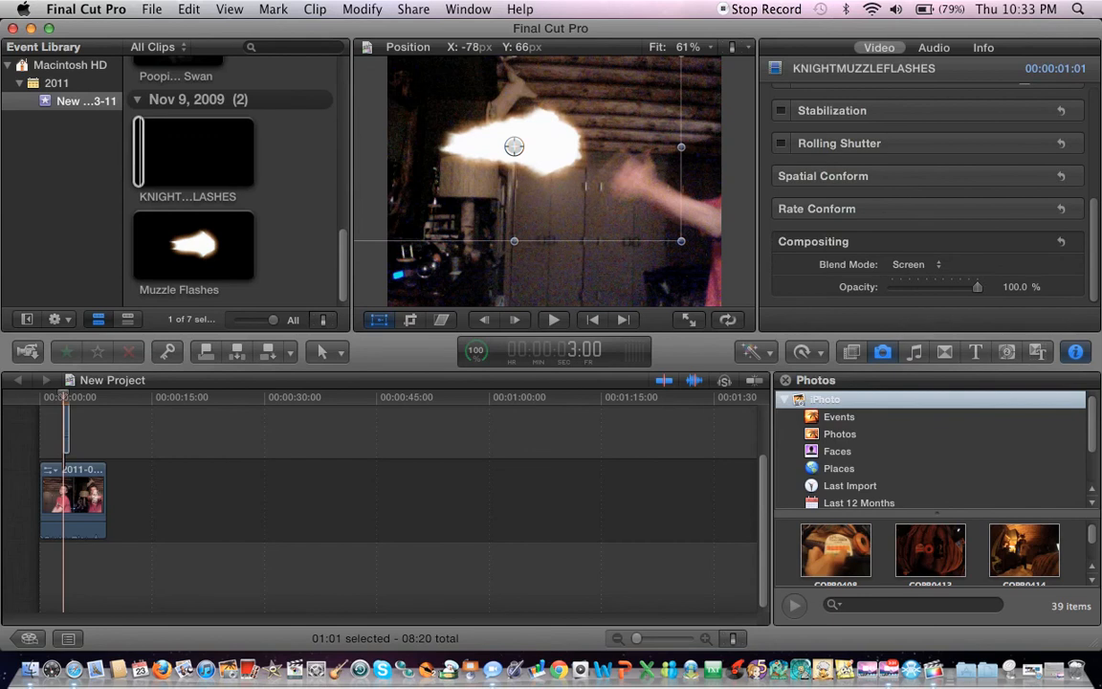
pyautogui.moveTo(513, 146); pyautogui.dragTo(522, 146)
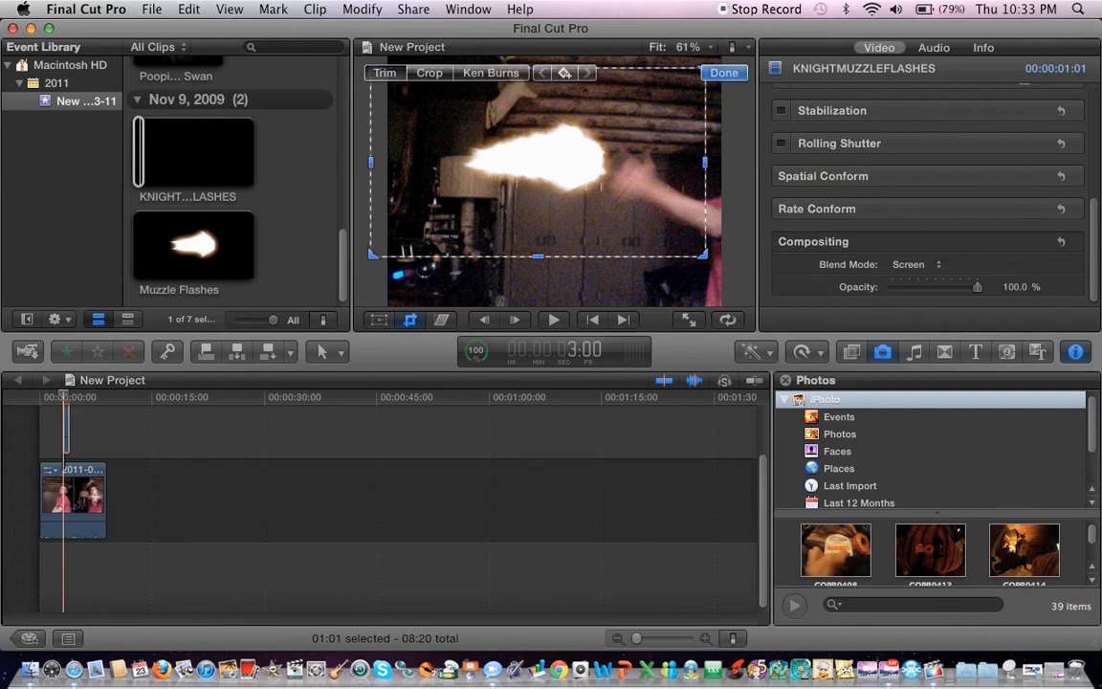
pyautogui.click(428, 72)
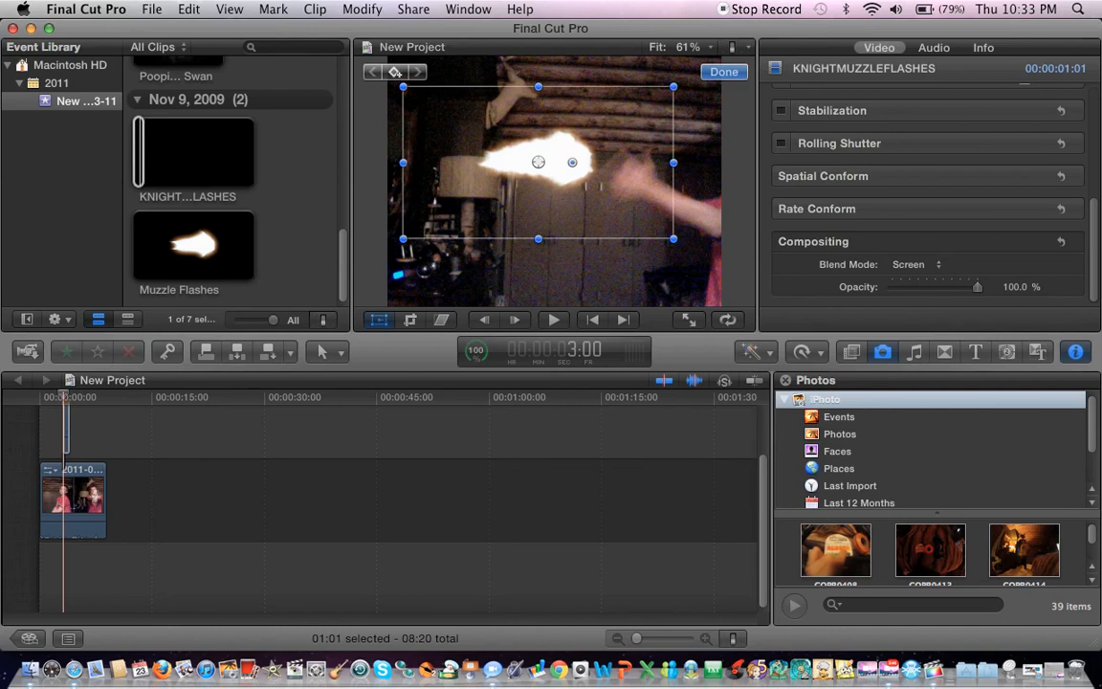
pyautogui.moveTo(538, 160); pyautogui.dragTo(545, 162)
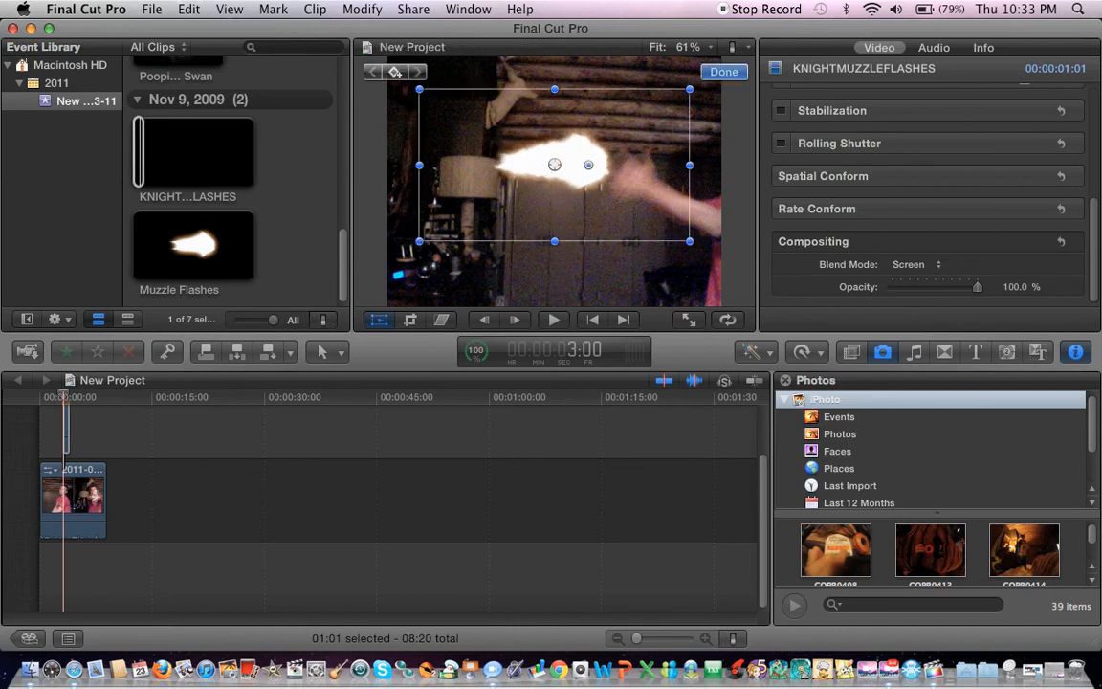
# - Play back the composite to review the flash placement, then begin a media import
pyautogui.click(554, 320)
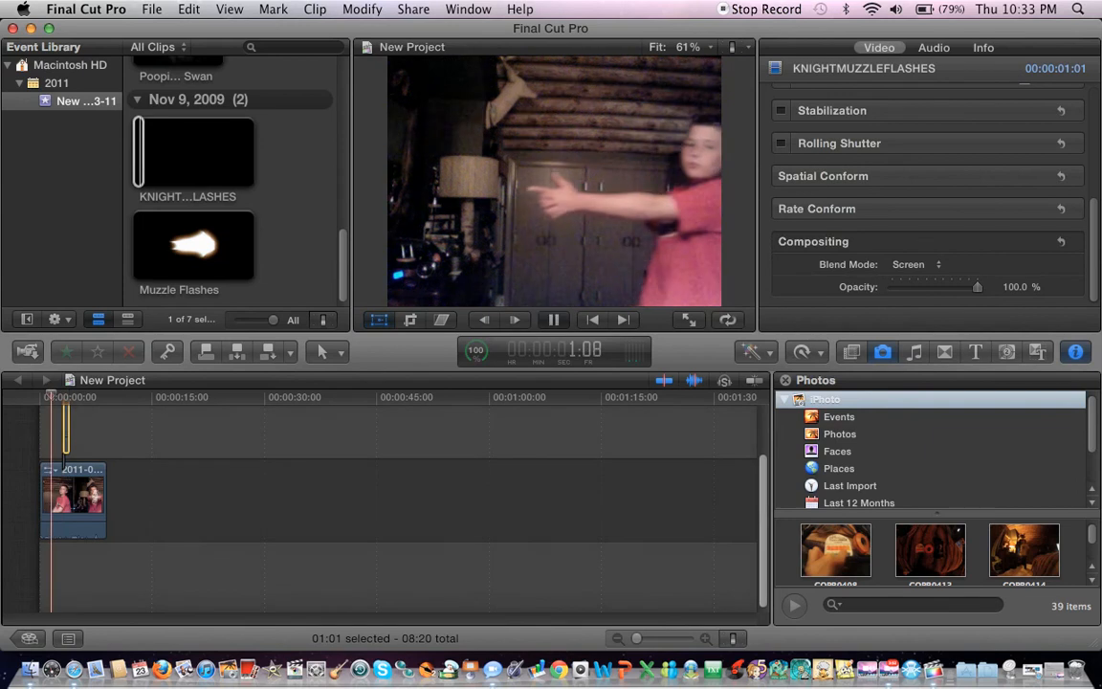
pyautogui.click(515, 319)
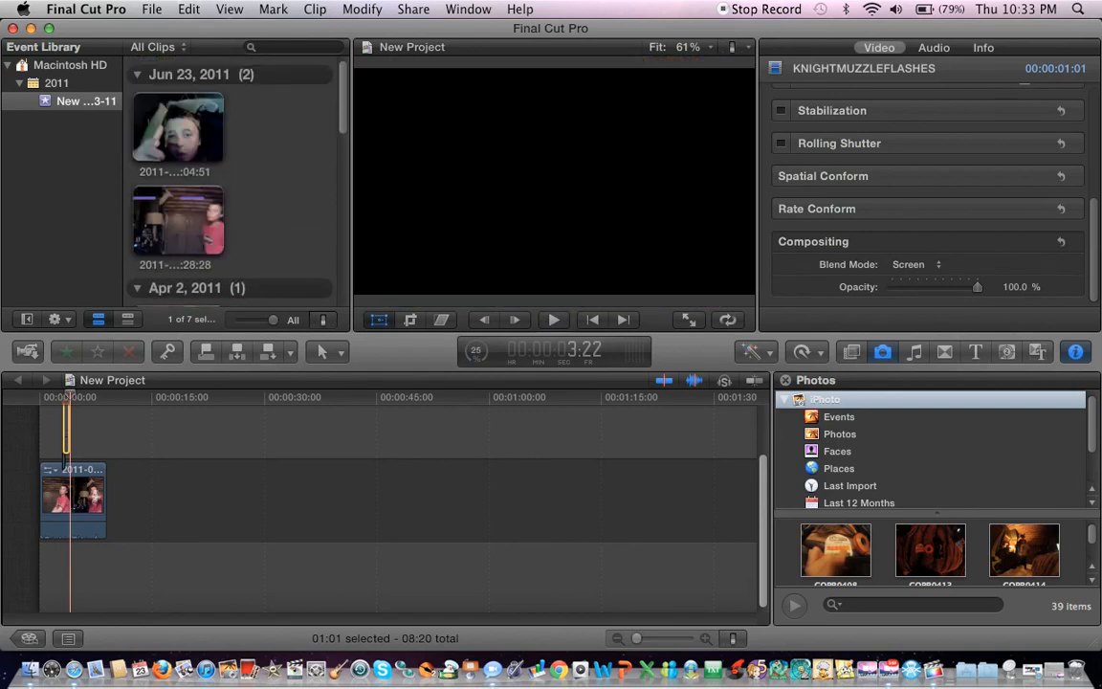
pyautogui.click(151, 7)
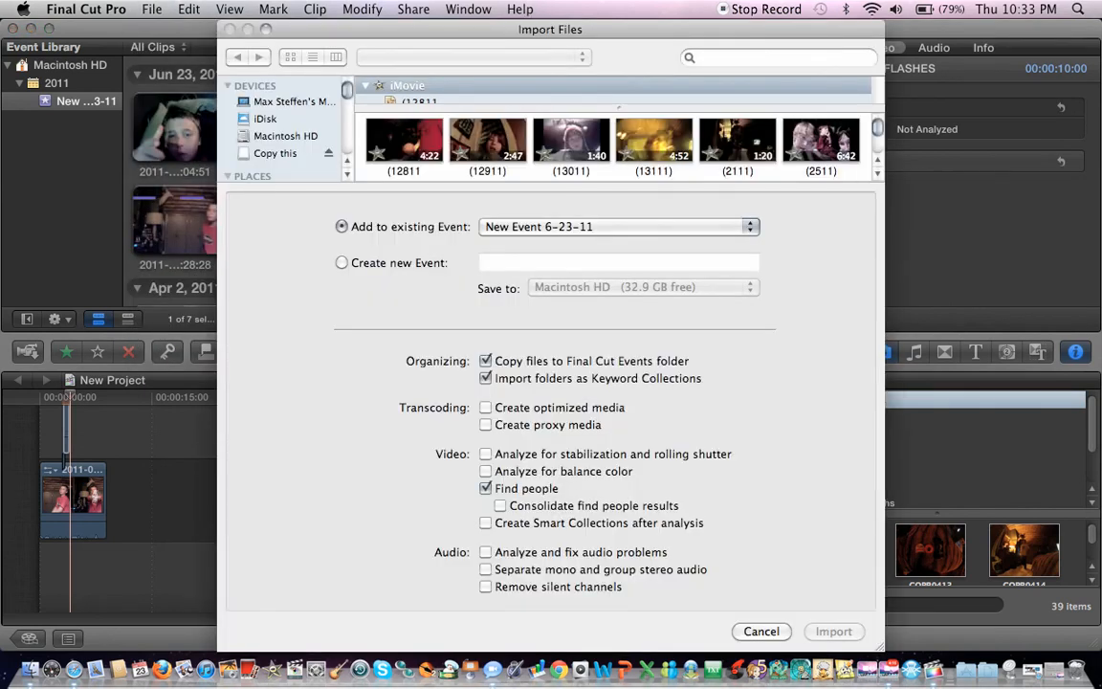
# - Import the Gun_loud mp3 from Desktop > Special Effects into the June 23 event
pyautogui.click(274, 145)
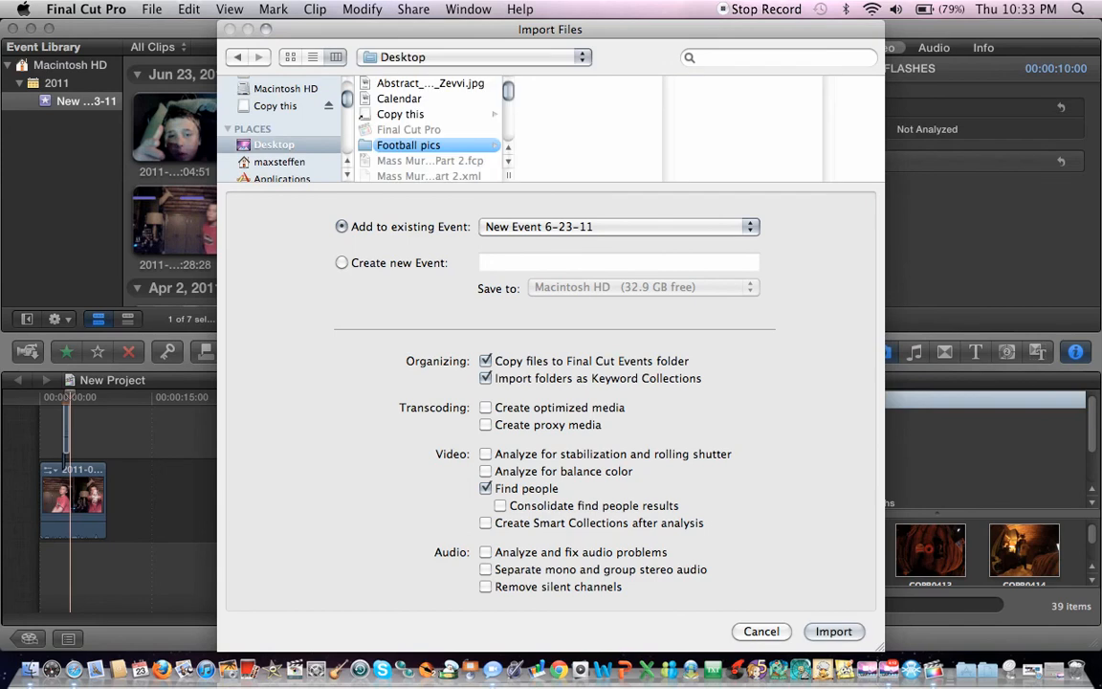
pyautogui.scroll(-3)
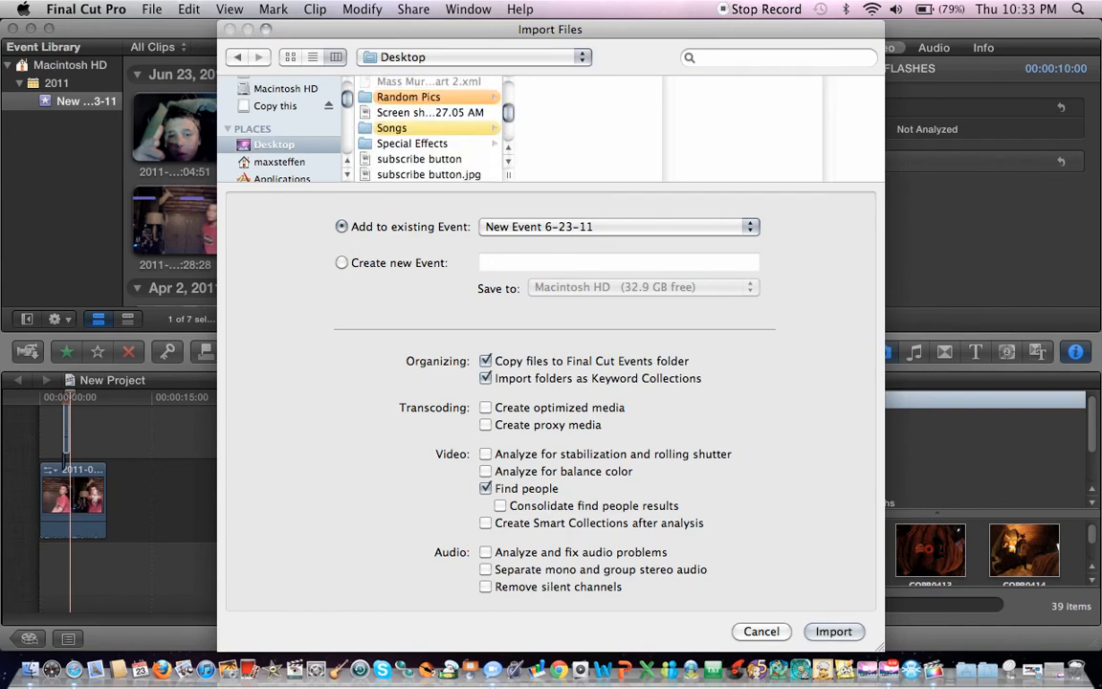
pyautogui.click(413, 142)
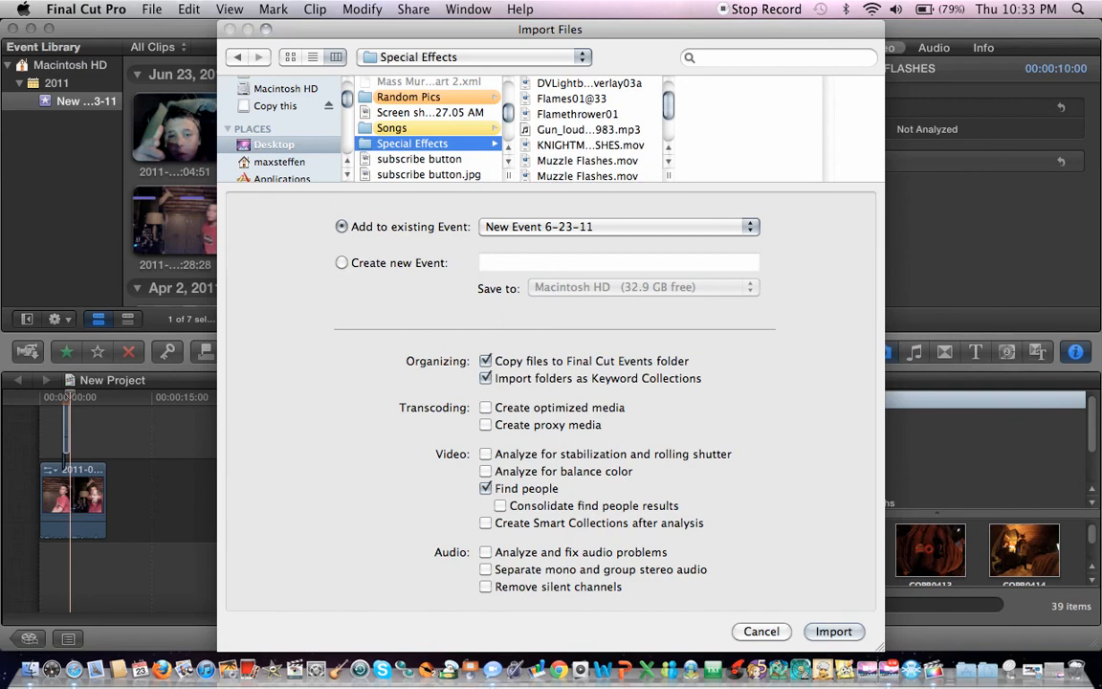
pyautogui.scroll(-3)
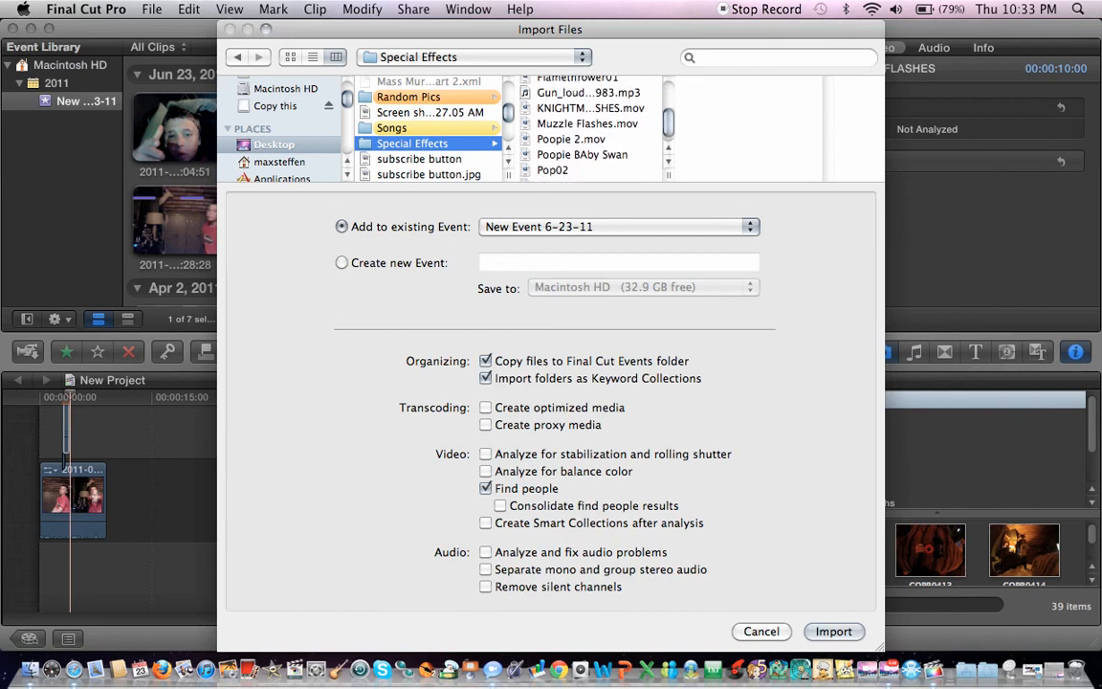
pyautogui.click(590, 98)
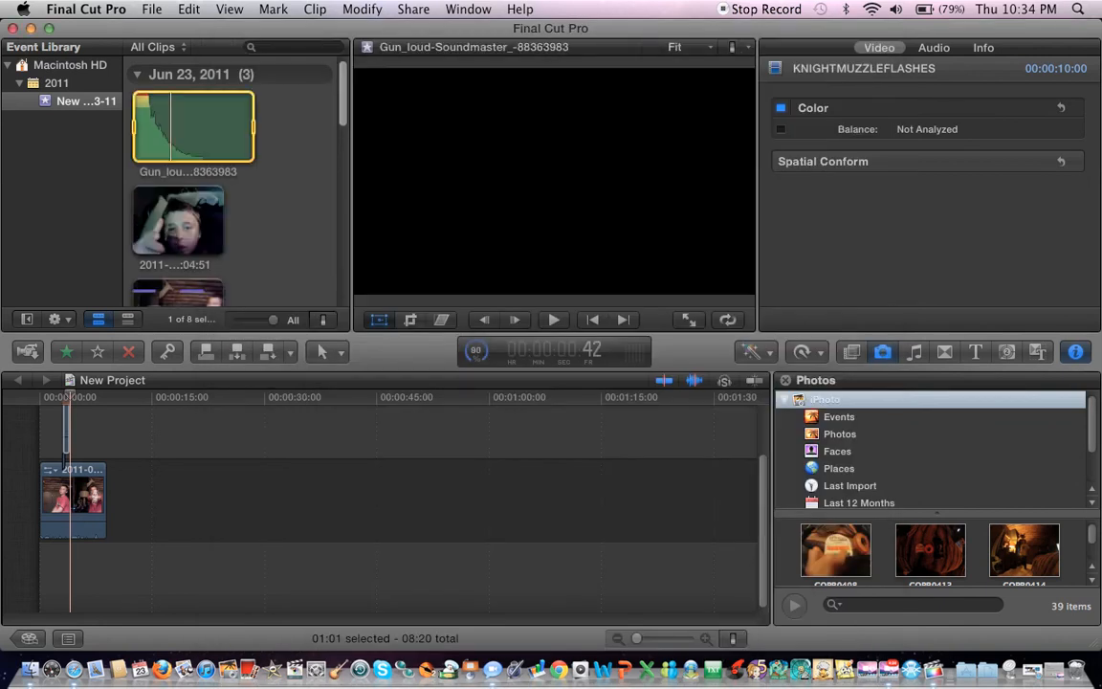
# - Connect the gunshot sound below the boy's clip and check its Audio inspector settings
pyautogui.click(907, 46)
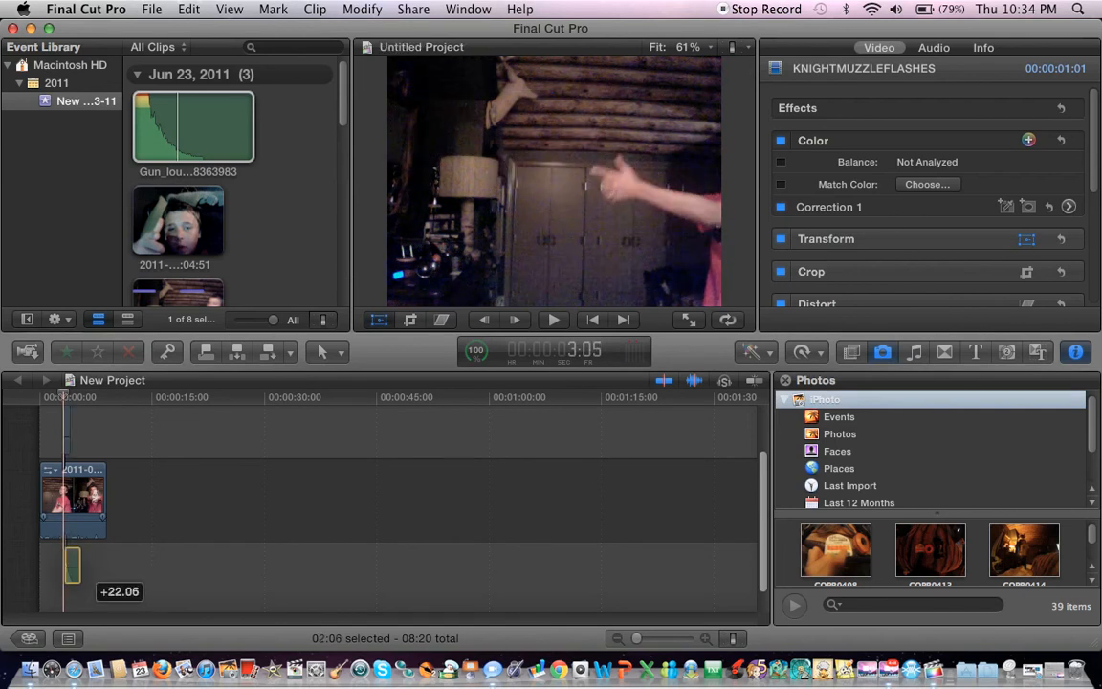
pyautogui.click(907, 46)
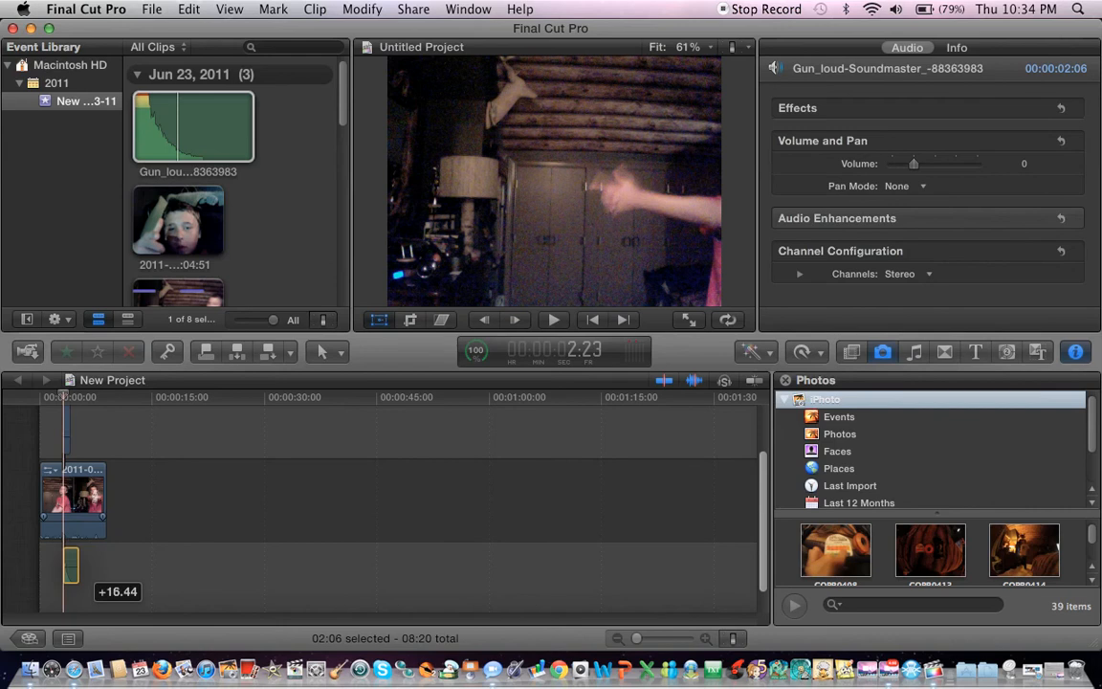